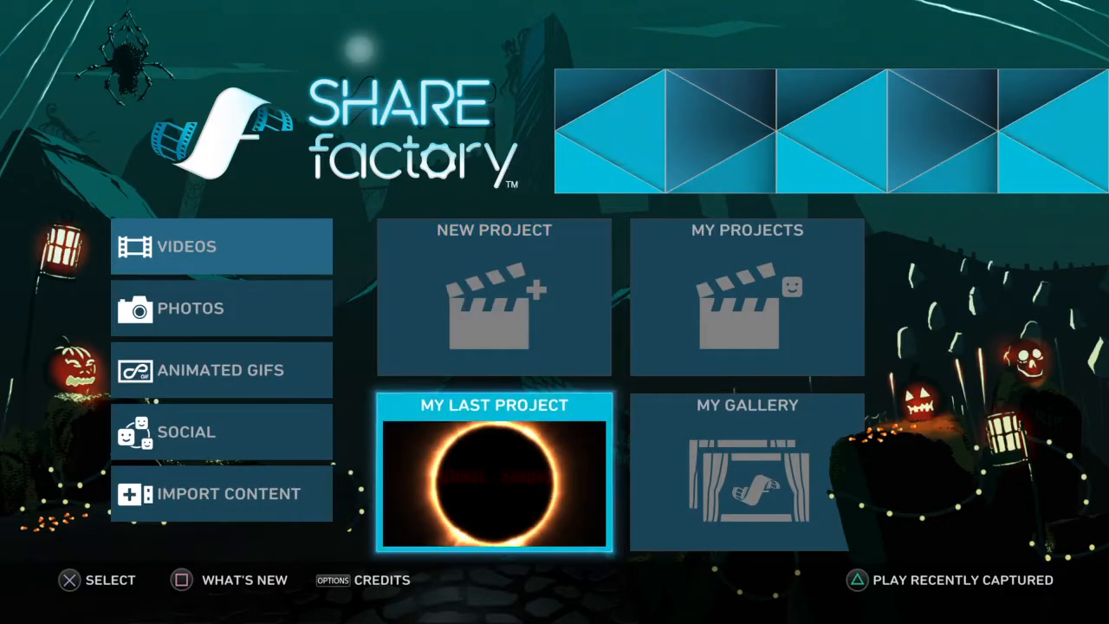
- Open My Last Project from the SHAREfactory home screen
{"action": "left_click", "coordinate": [493, 482]}
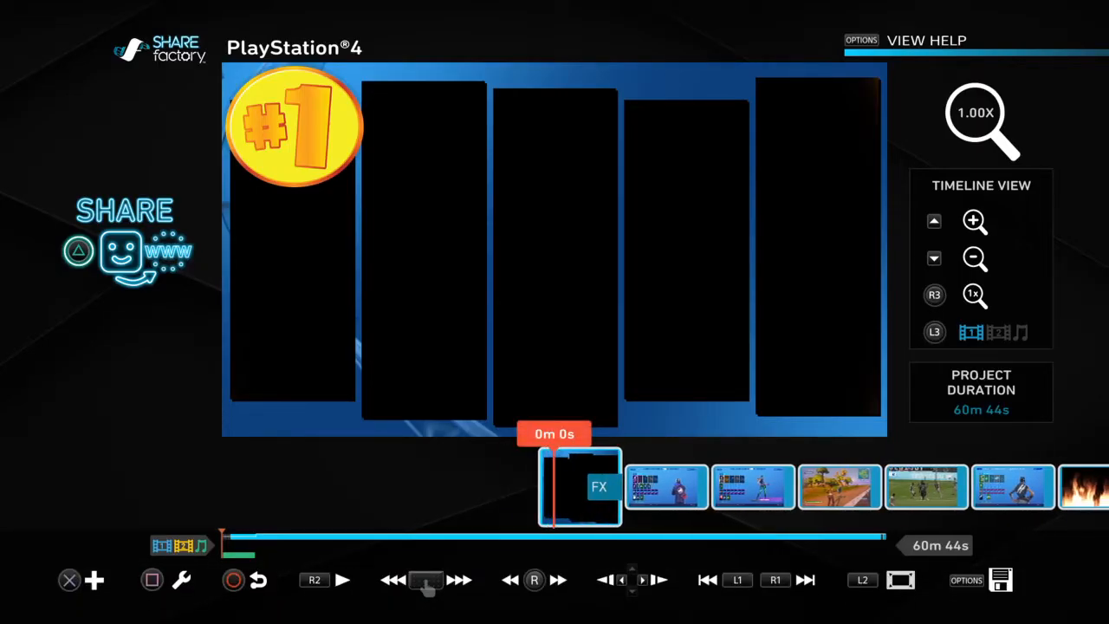
- Start playback of the project timeline from the beginning
{"action": "left_click", "coordinate": [341, 579]}
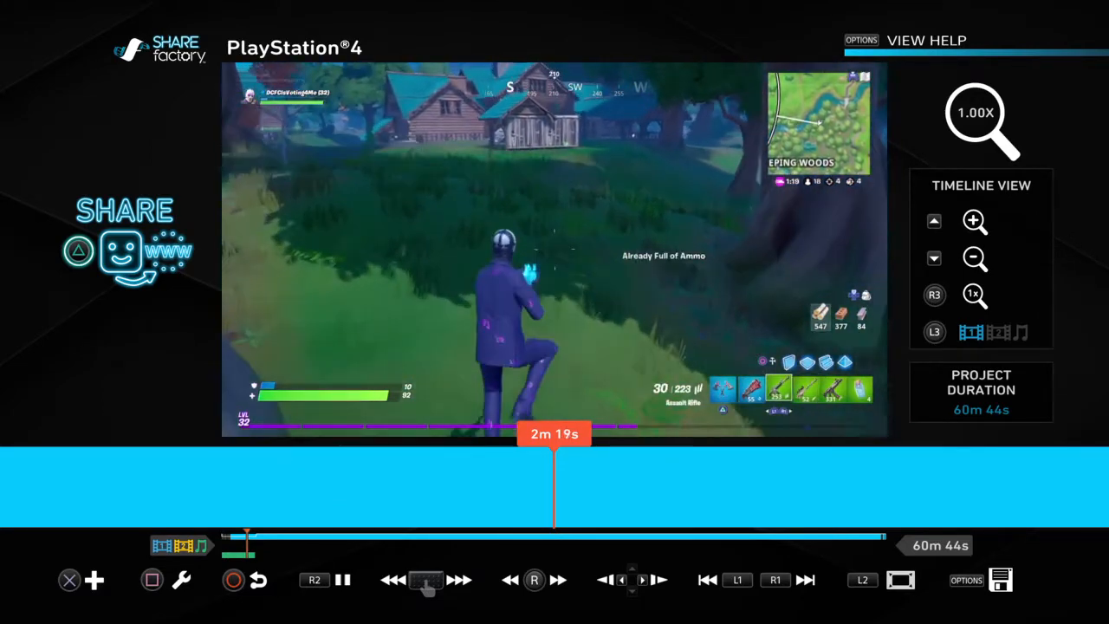
- Skip ahead to the lobby footage around 5m 54s and bring up the add menu
{"action": "left_click", "coordinate": [343, 578]}
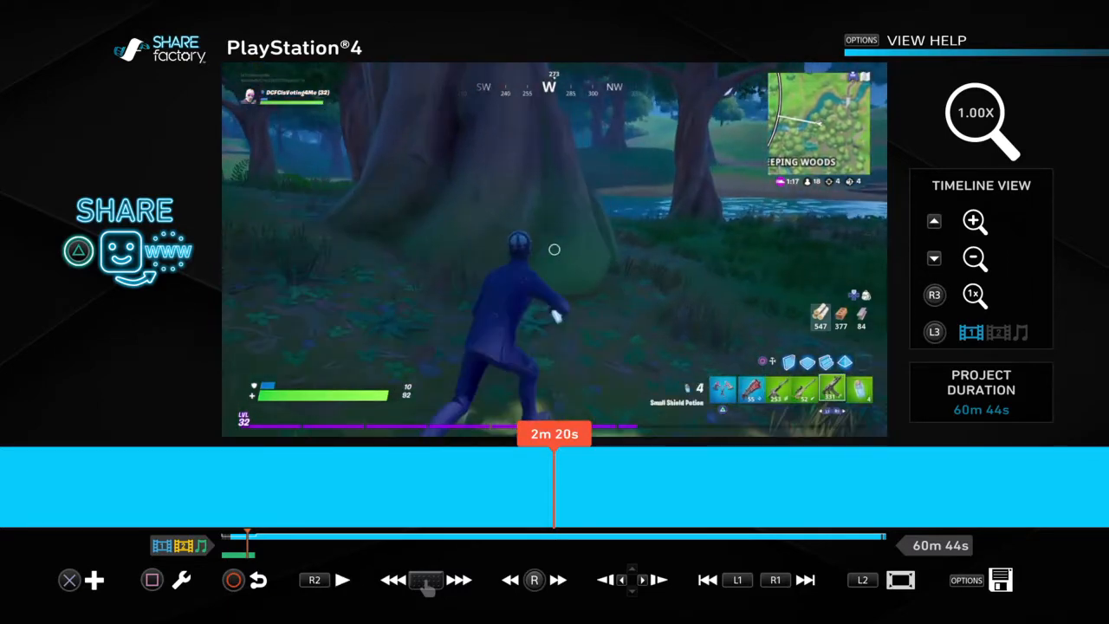
{"action": "left_click", "coordinate": [342, 579]}
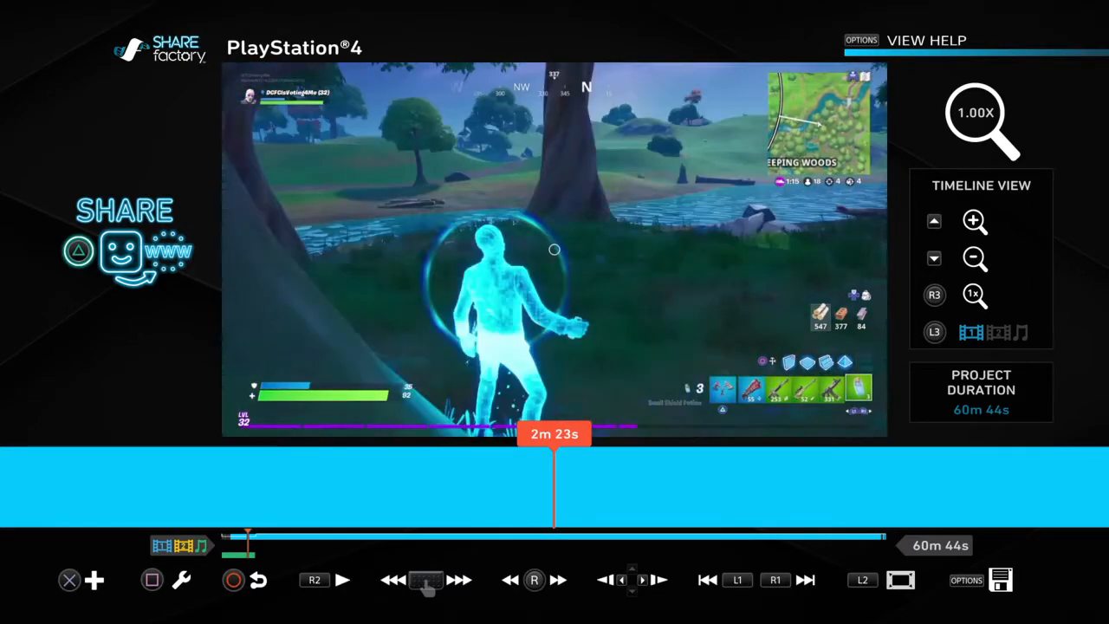
{"action": "left_click", "coordinate": [341, 578]}
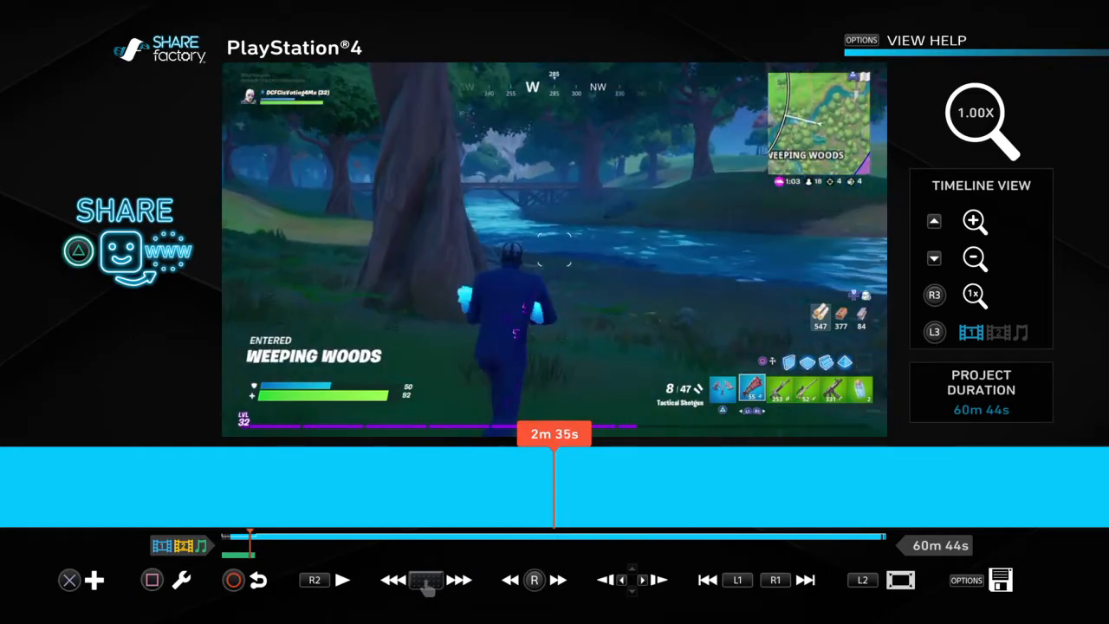
{"action": "left_click", "coordinate": [343, 579]}
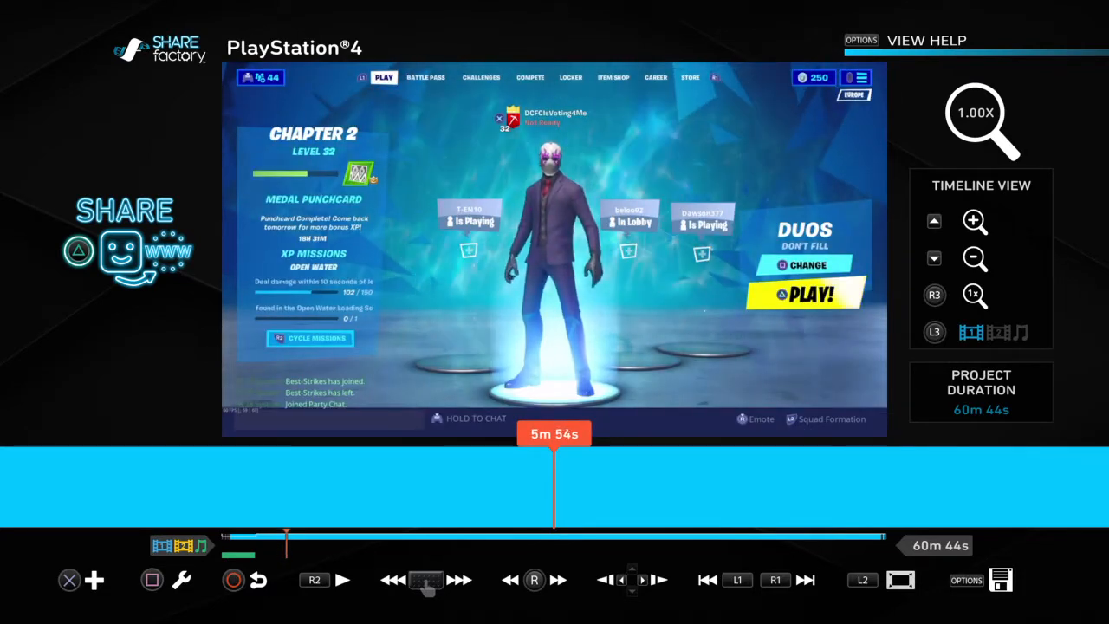
{"action": "left_click", "coordinate": [93, 579]}
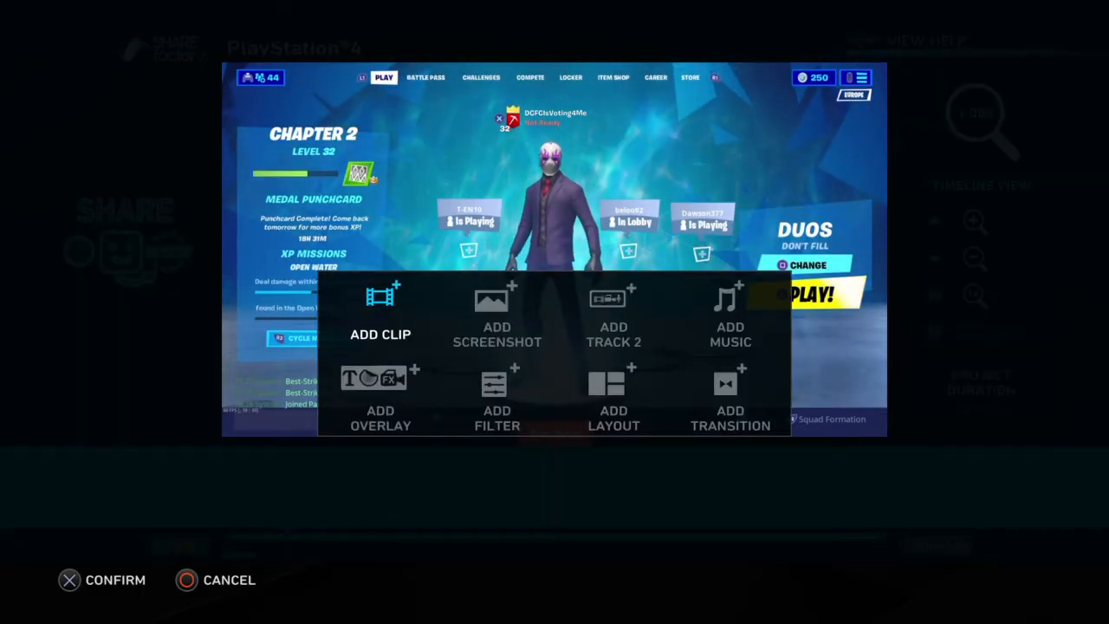
- Choose Add Clip and accept the warning that it will be trimmed to 10 seconds
{"action": "left_click", "coordinate": [381, 311]}
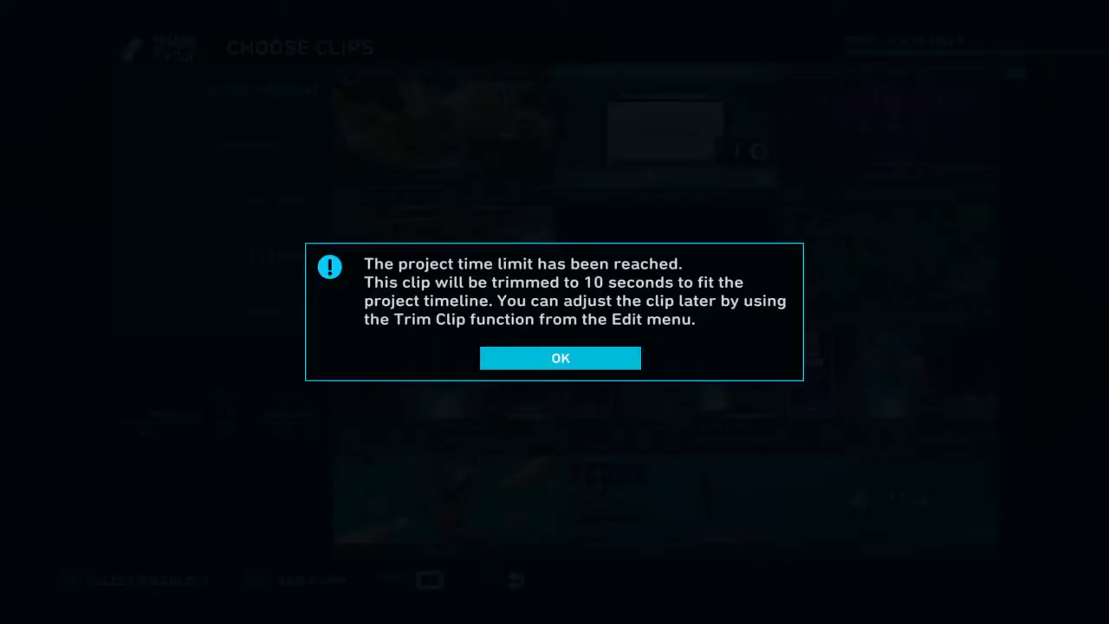
{"action": "left_click", "coordinate": [560, 357]}
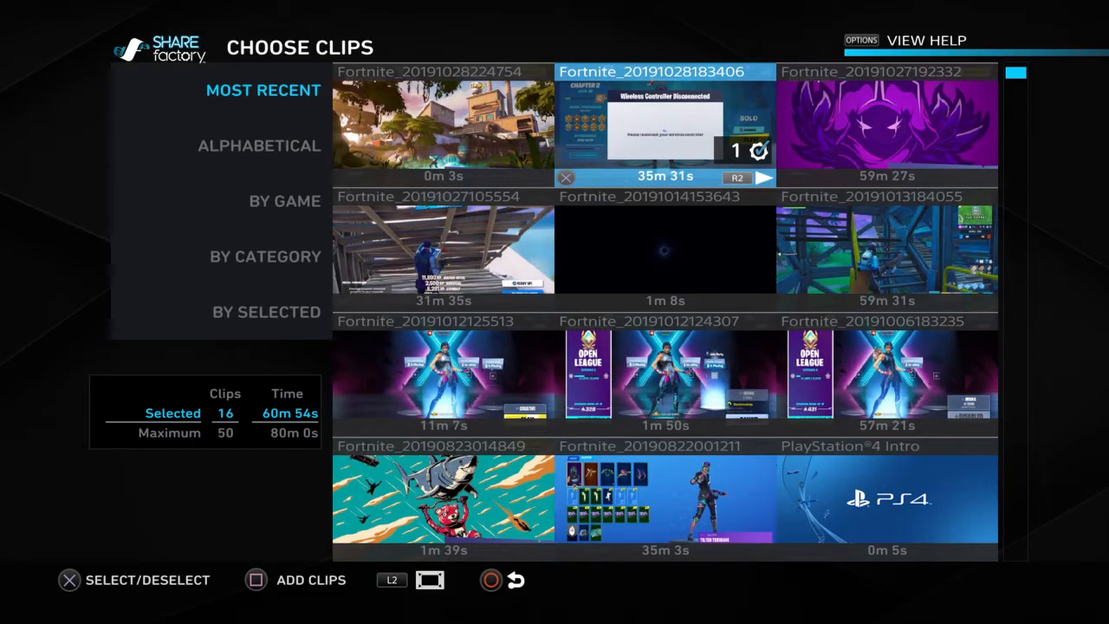